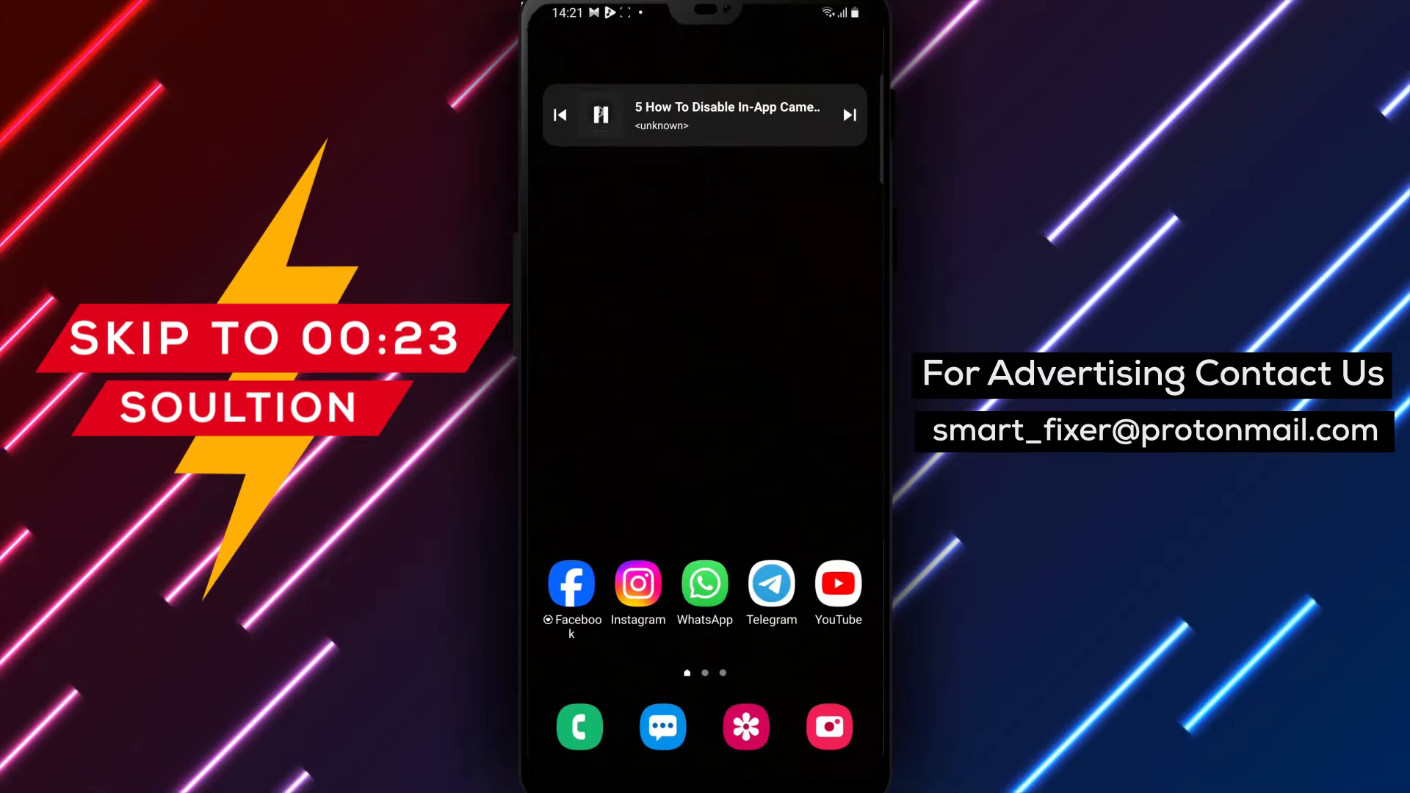
# - Launch Telegram from the home screen icon to reach the chat list
pyautogui.click(771, 584)
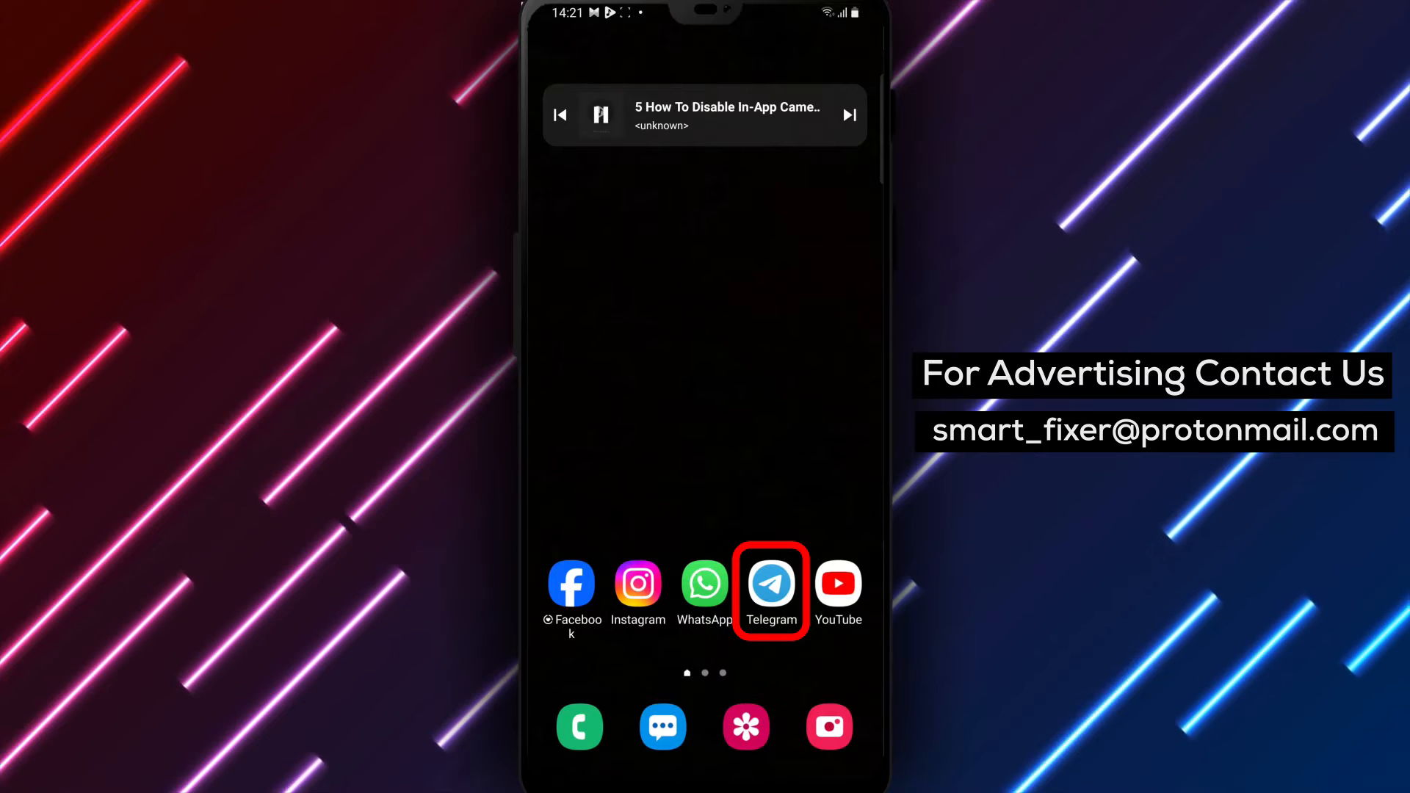
pyautogui.click(772, 585)
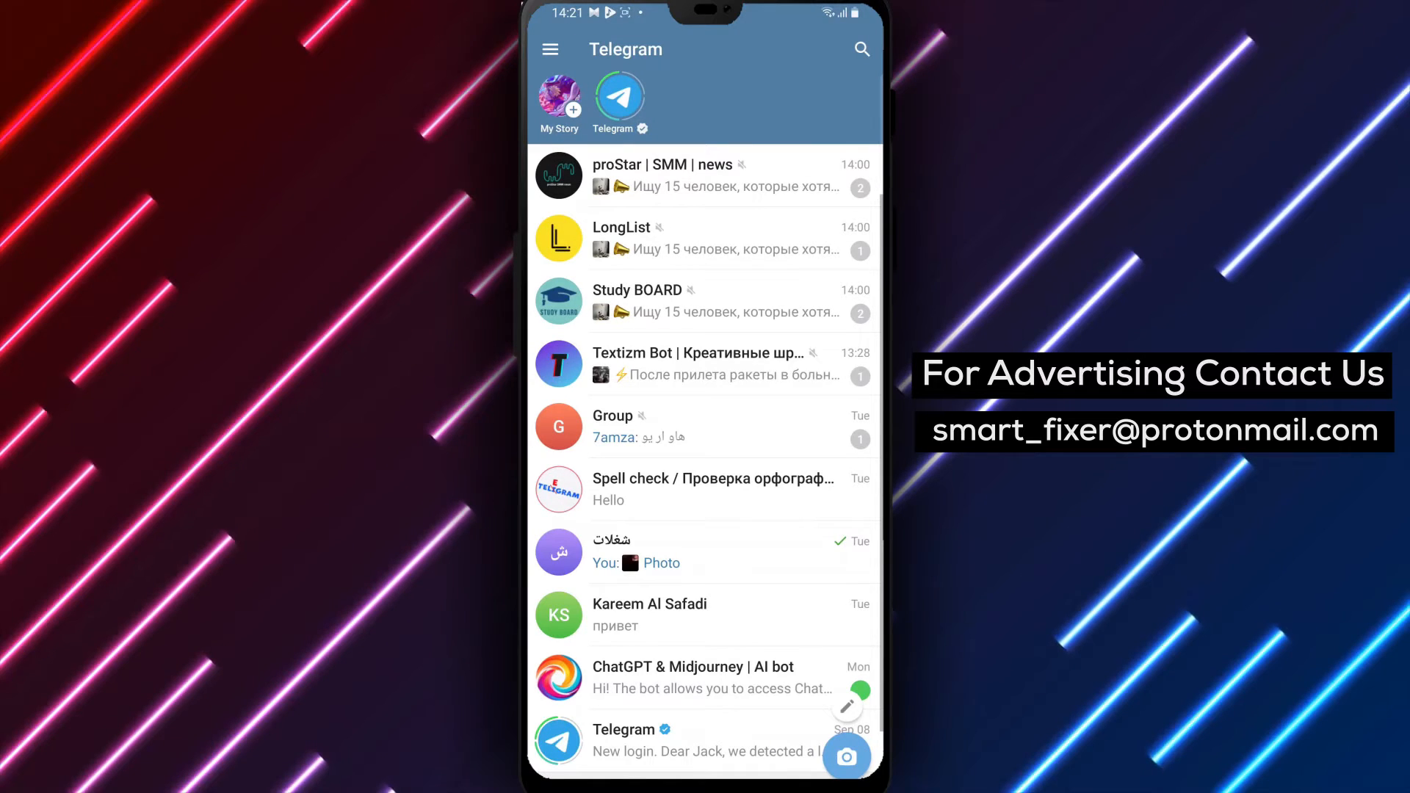
pyautogui.click(551, 49)
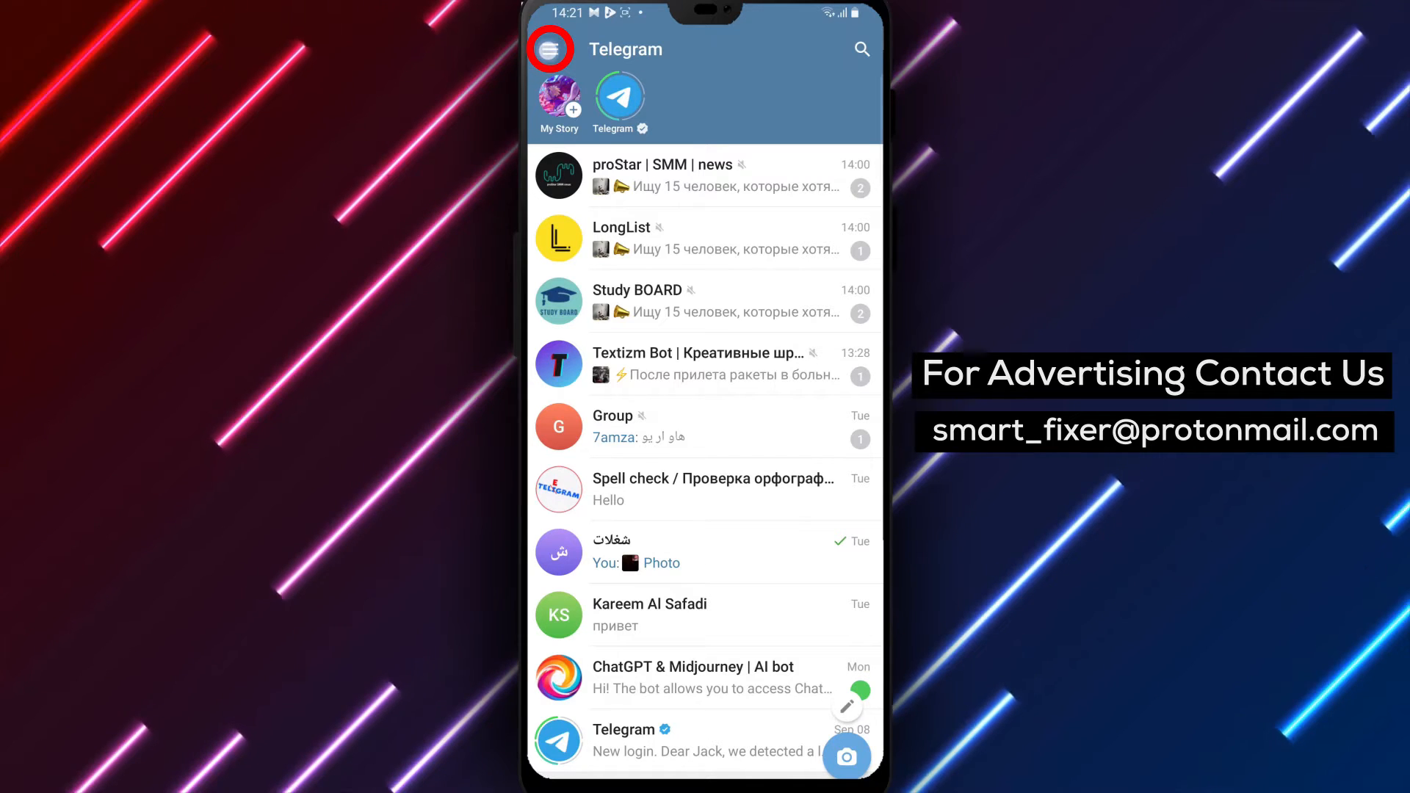
# - Go to Settings from the side menu and long-press the version label for the debug hint
pyautogui.click(554, 50)
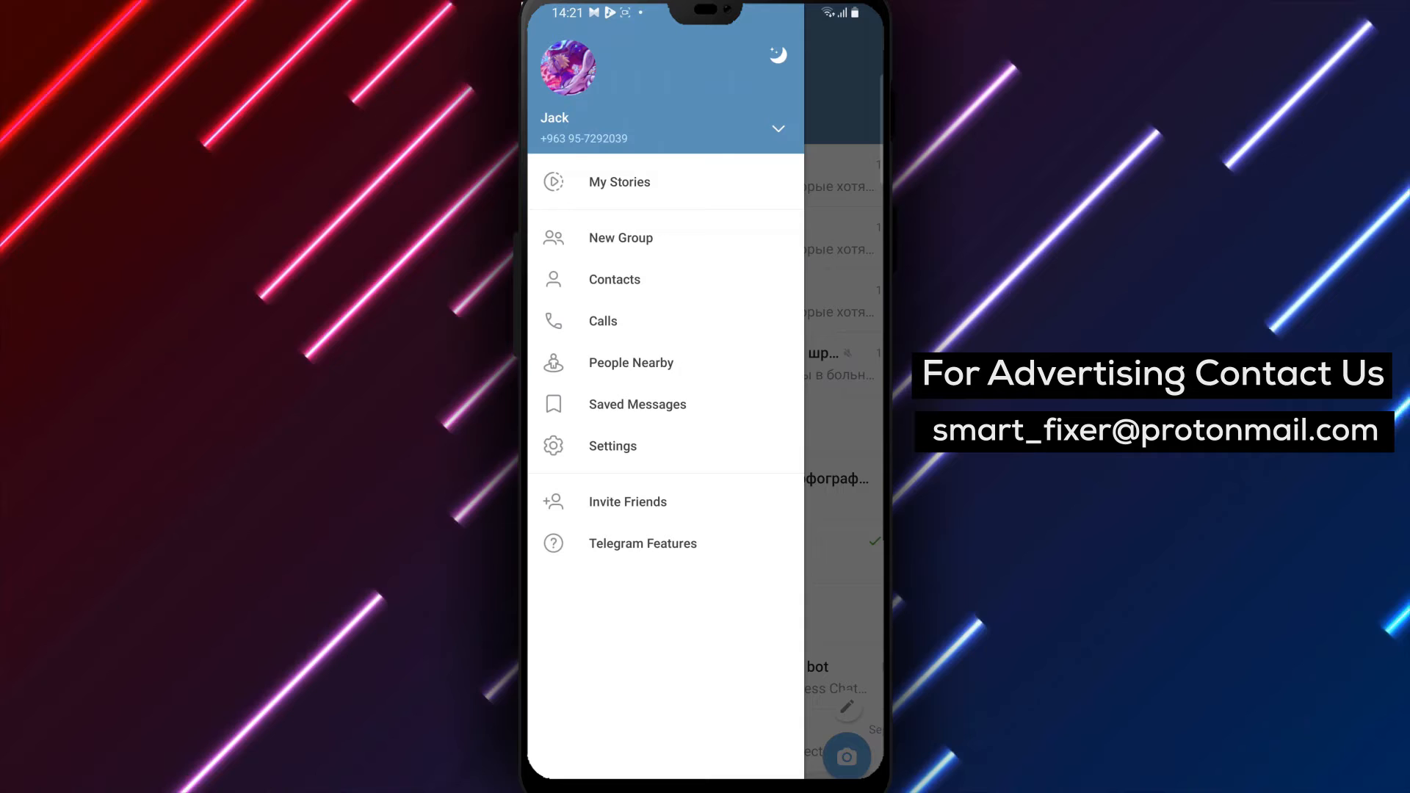
pyautogui.click(613, 446)
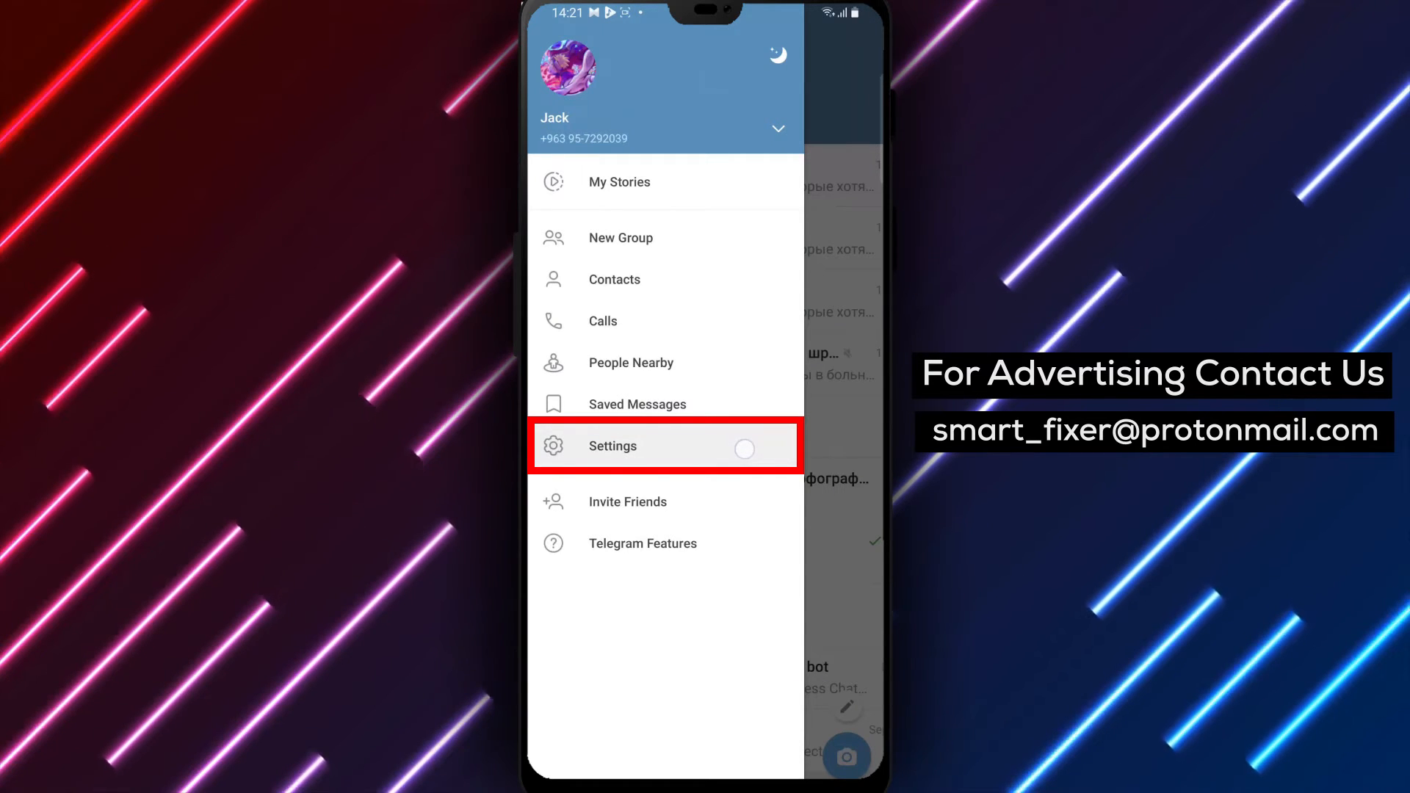
pyautogui.click(614, 445)
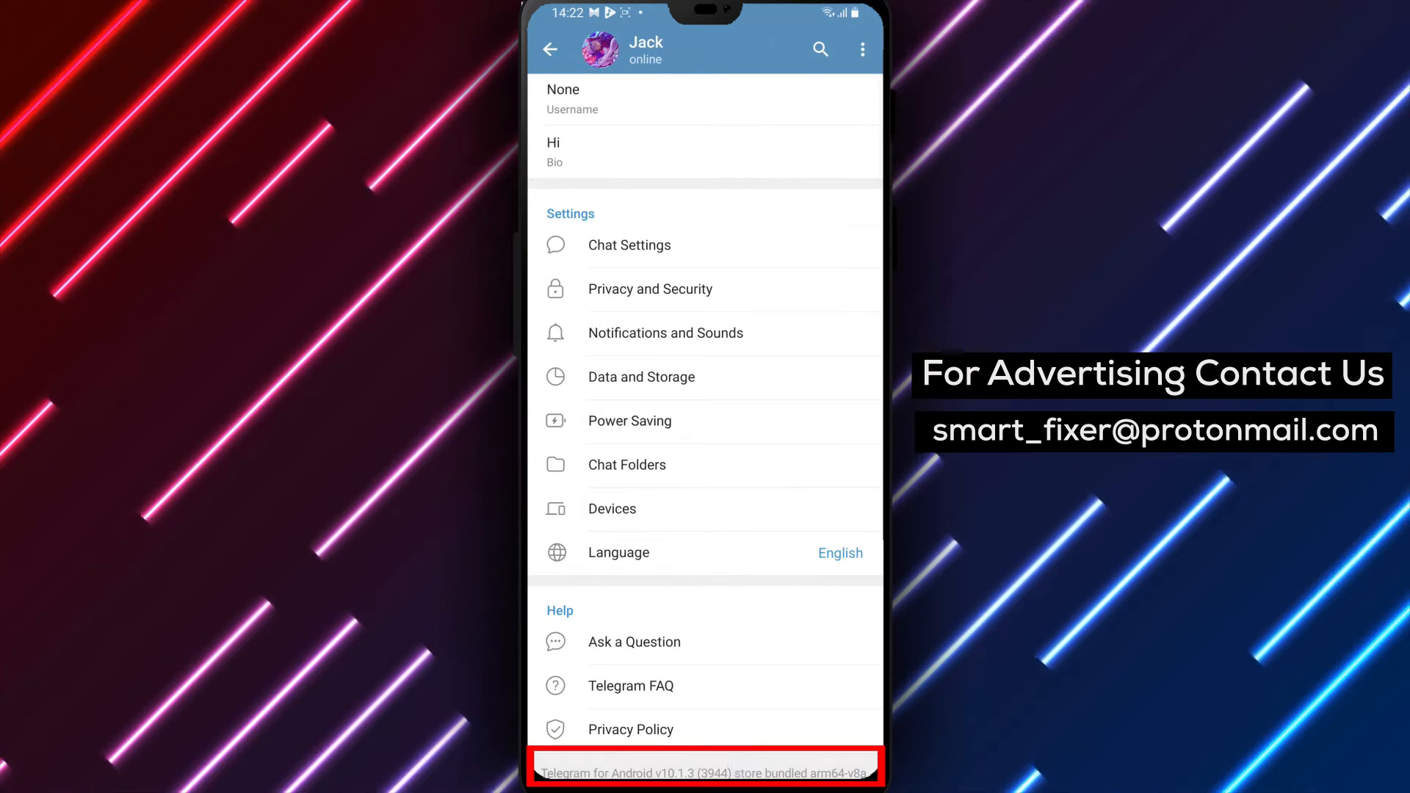
pyautogui.click(706, 774)
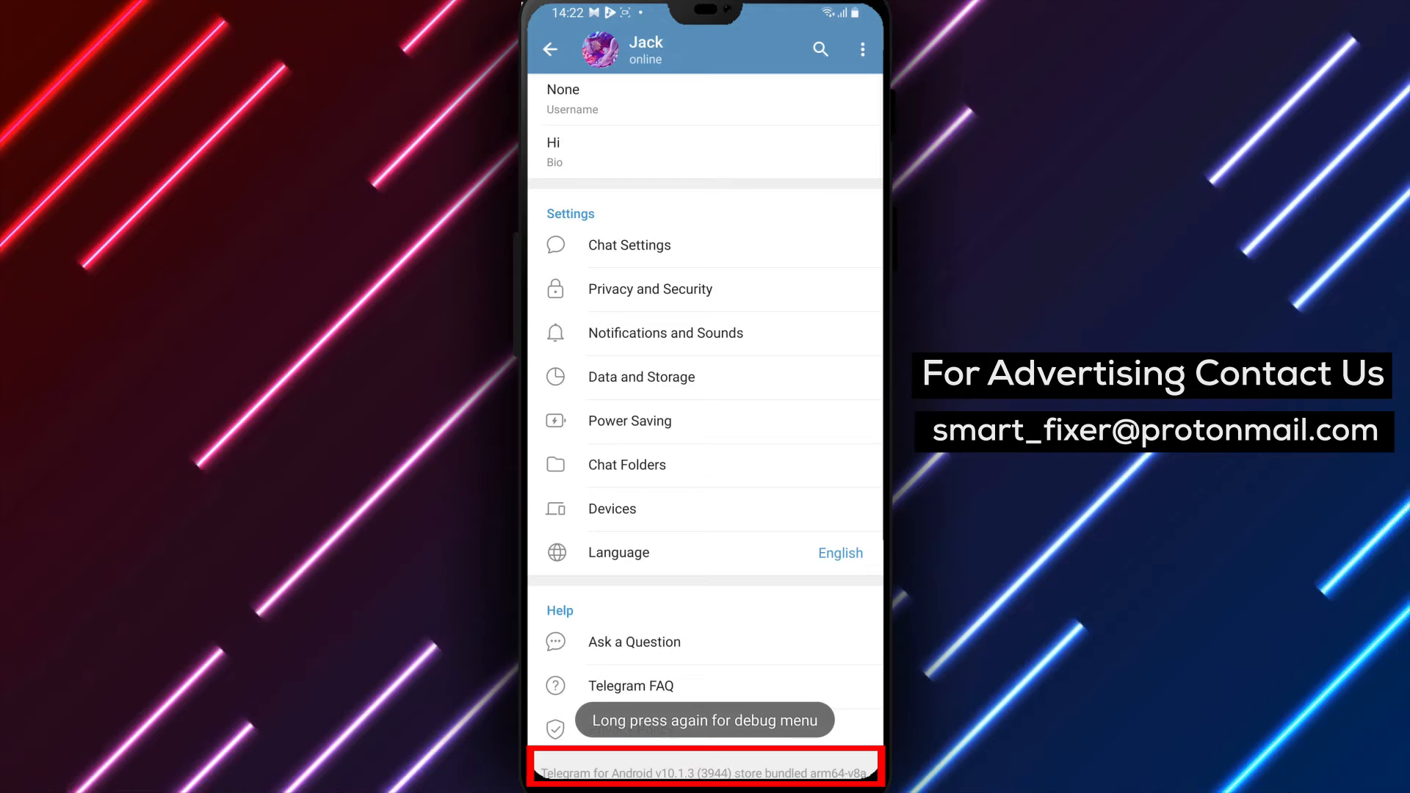
# - Long-press the version label again and choose Disable In-App Camera in the Debug Menu
pyautogui.click(709, 773)
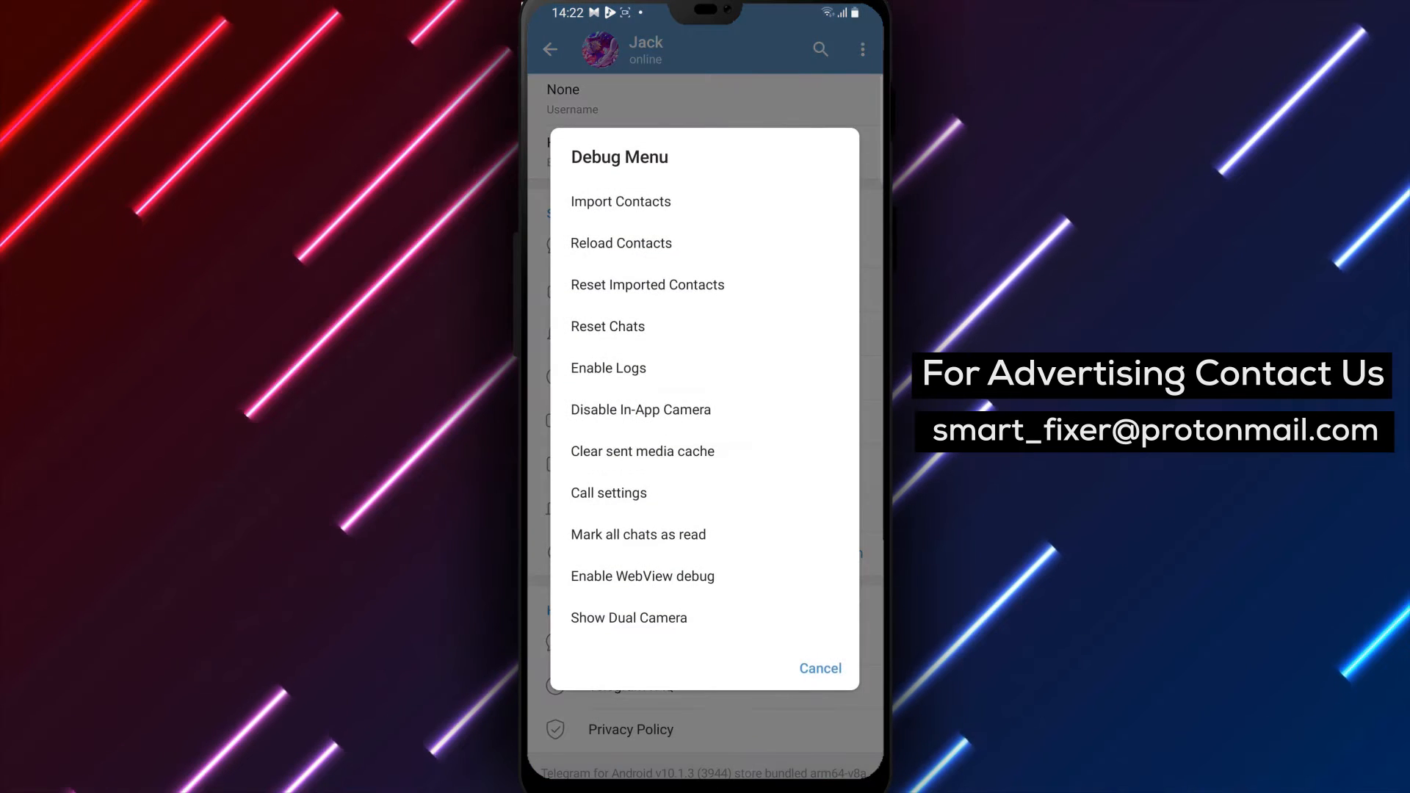
pyautogui.click(640, 410)
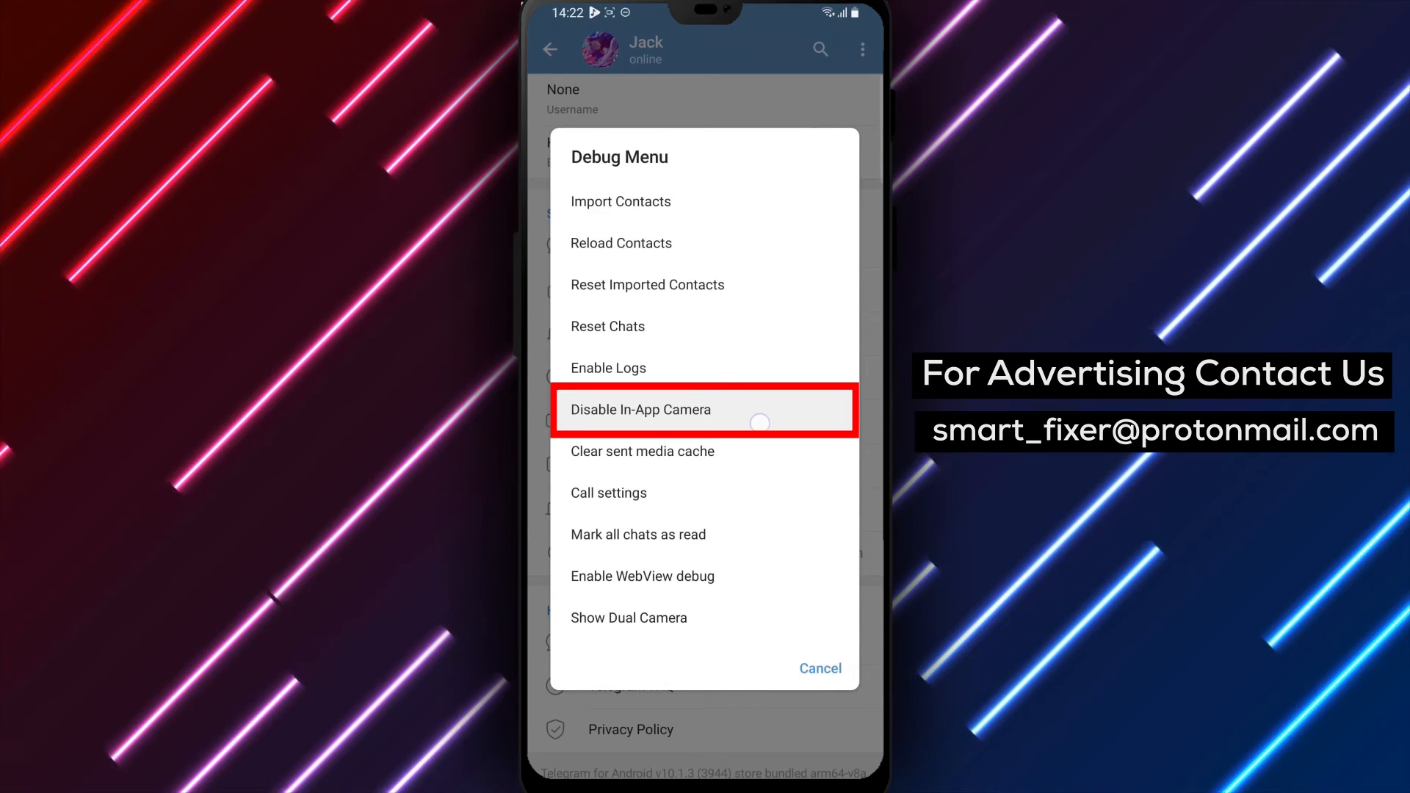
pyautogui.click(821, 668)
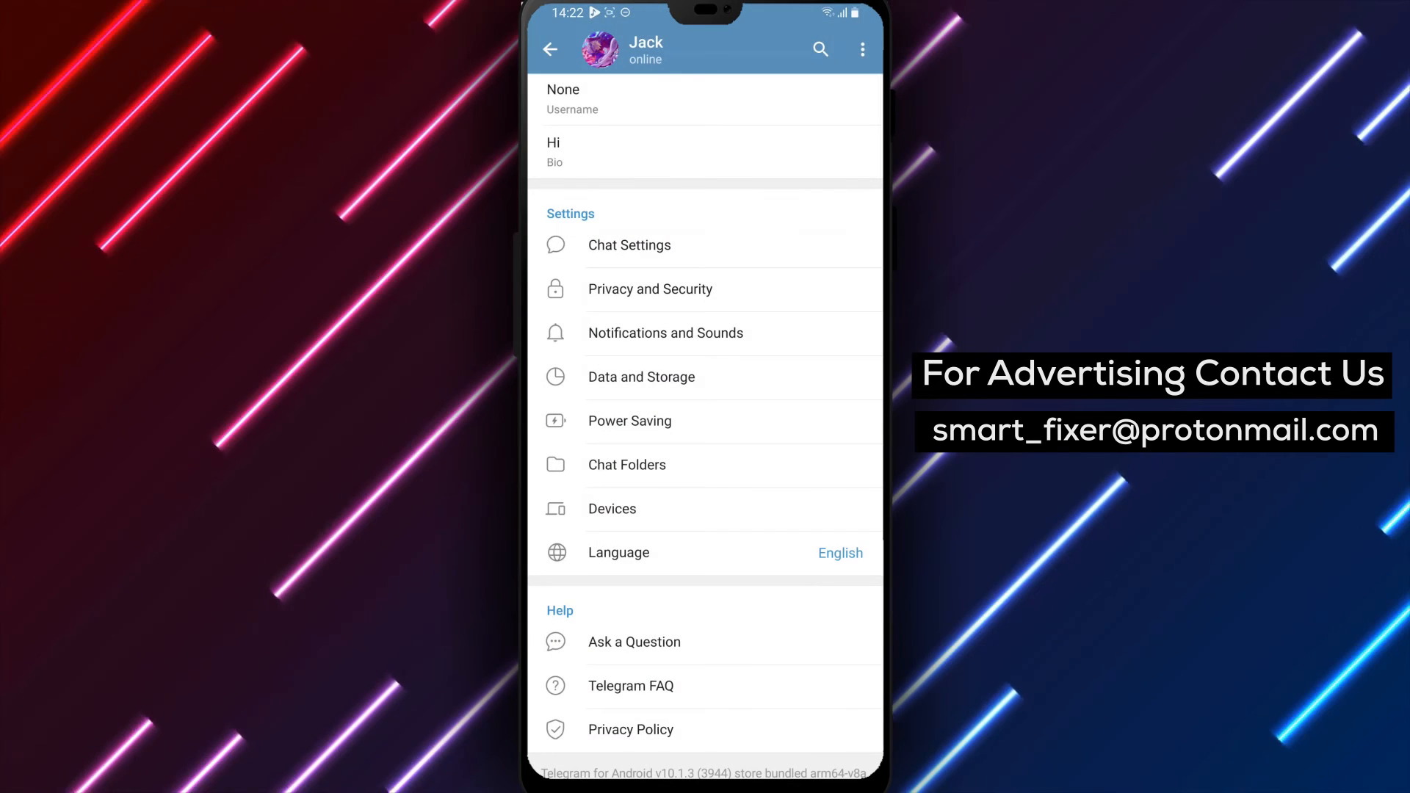